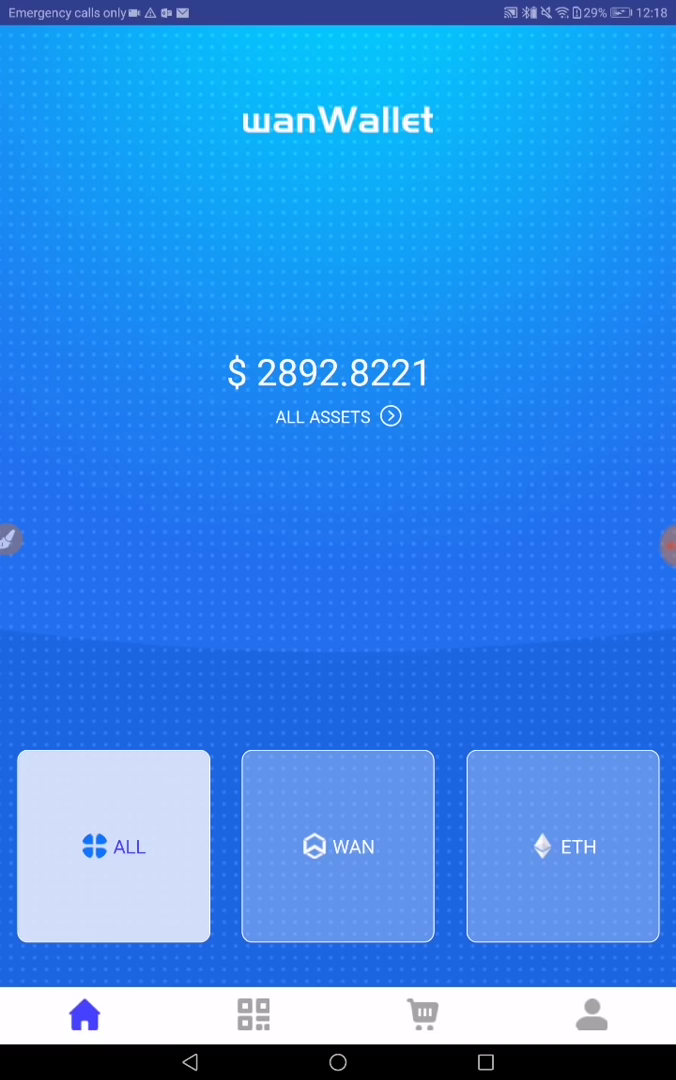
- Show the profile page with account management, order history, messages, settings and about entries
{"action": "left_click", "coordinate": [592, 1014]}
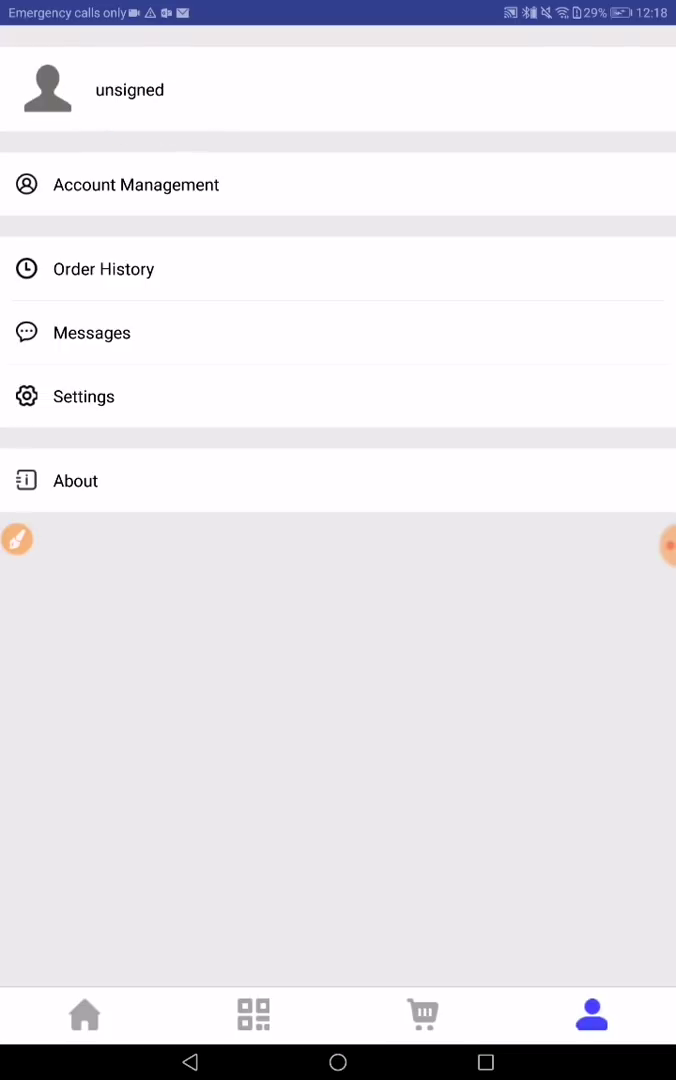
{"action": "left_click", "coordinate": [136, 184]}
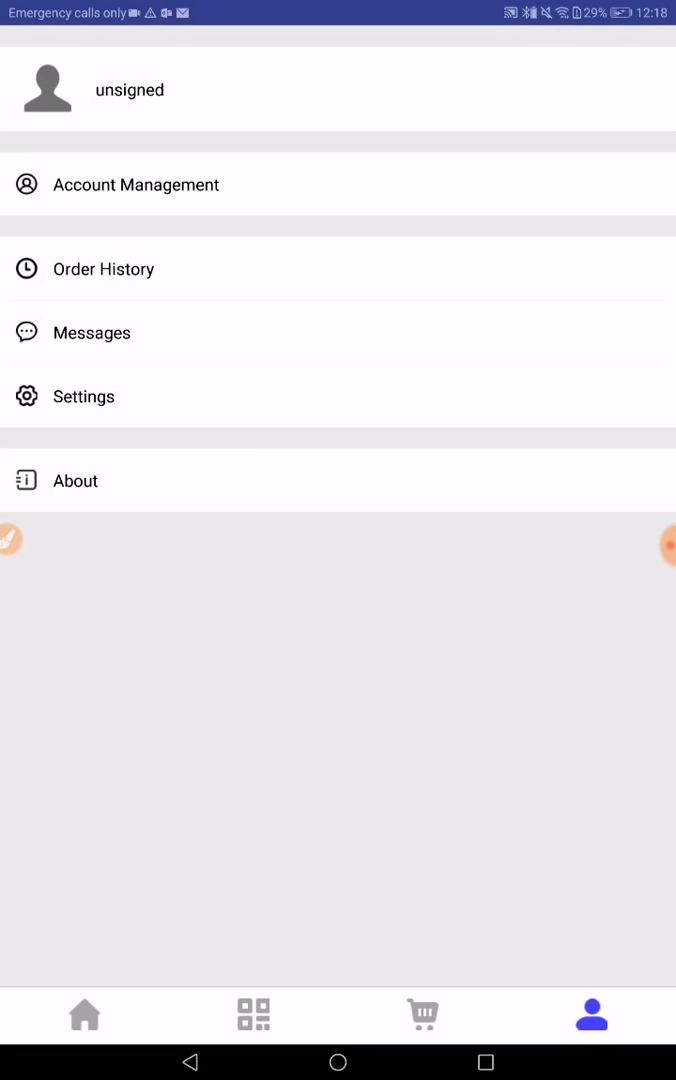
{"action": "left_click", "coordinate": [136, 184]}
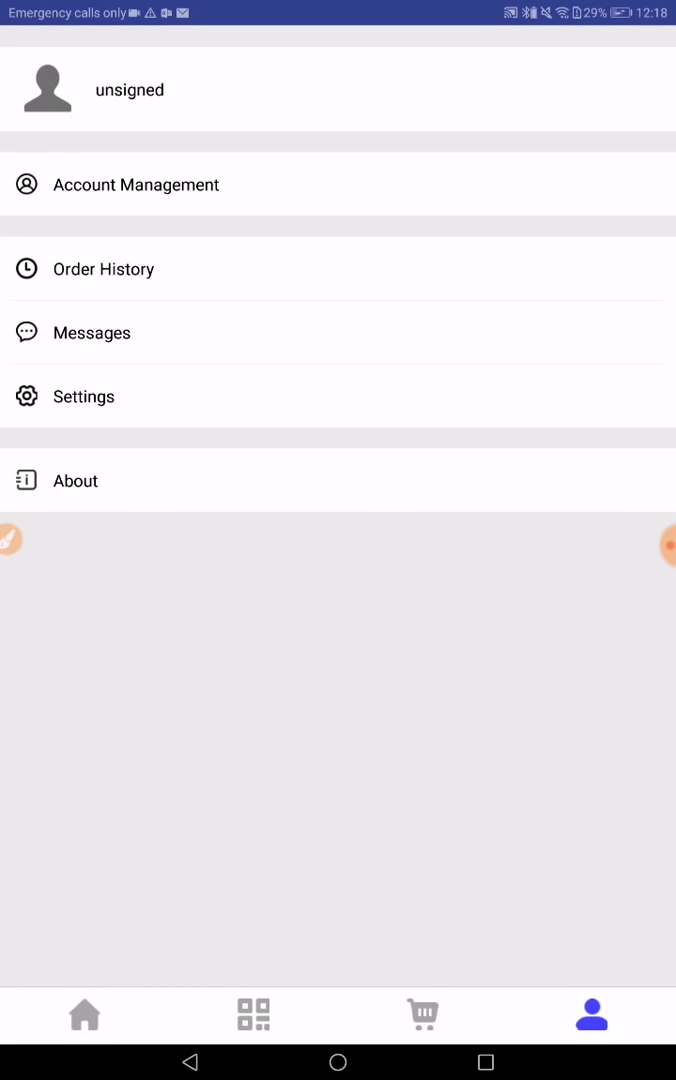
- From Home, list all assets and reach ethtest2's RVT entry showing 68.5 on chain
{"action": "left_click", "coordinate": [84, 1014]}
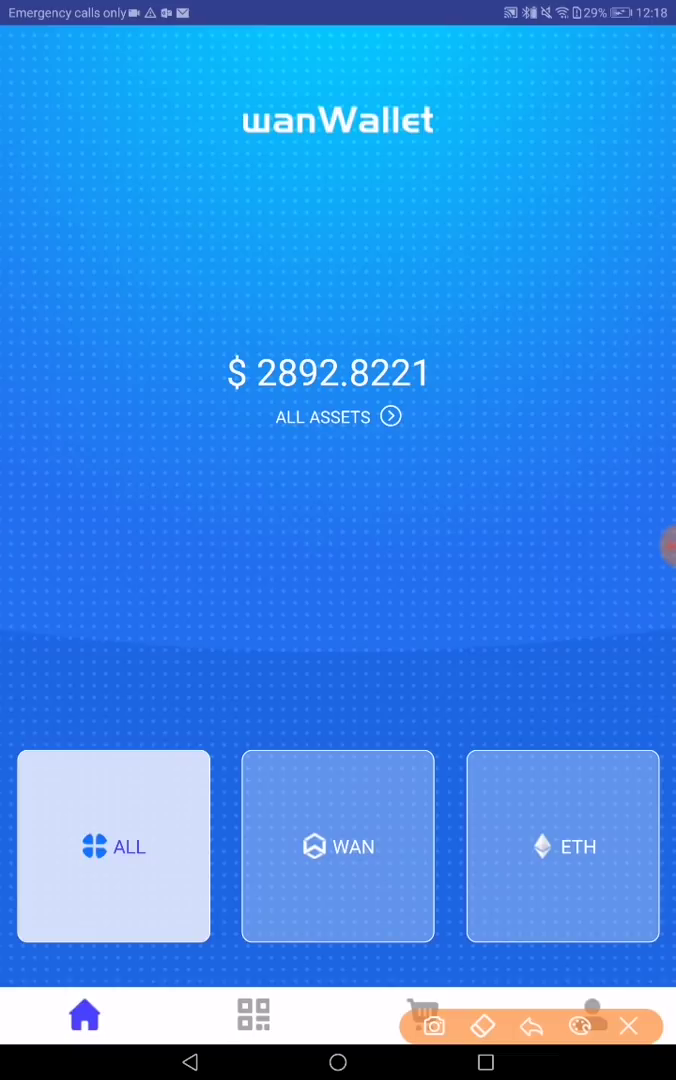
{"action": "left_click", "coordinate": [628, 1026]}
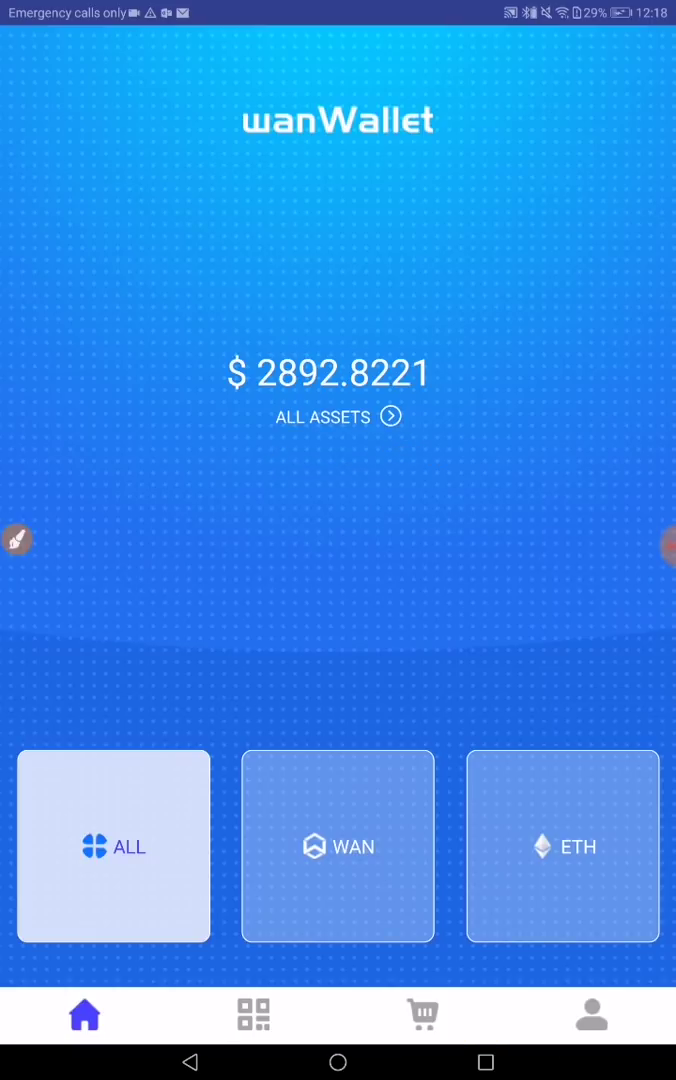
{"action": "left_click", "coordinate": [336, 416]}
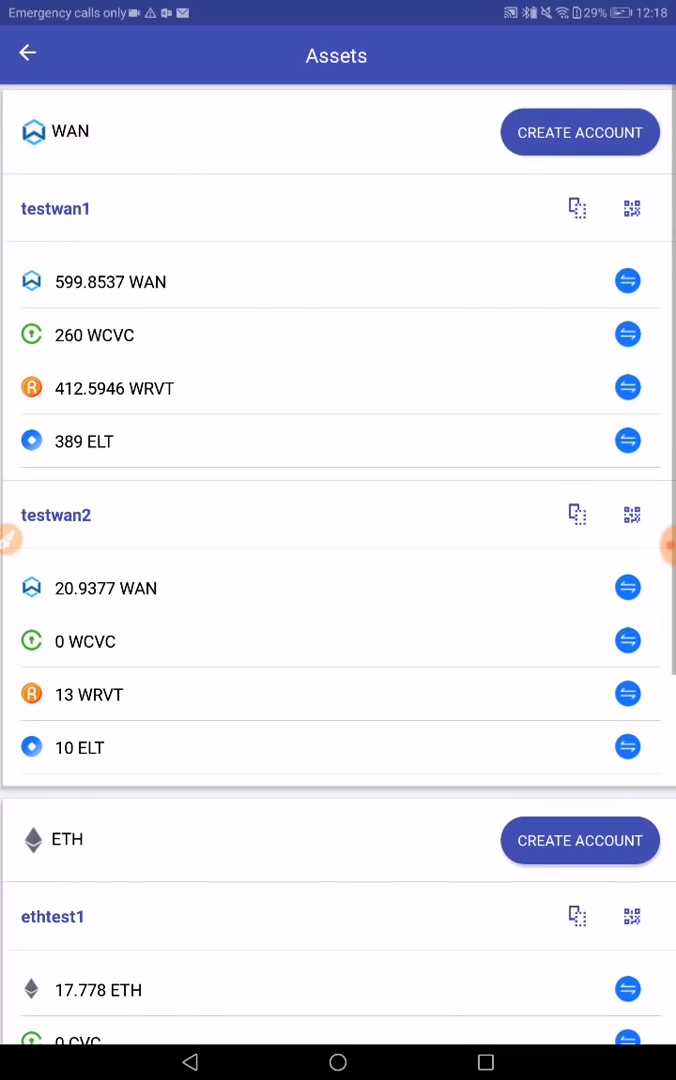
{"action": "scroll", "scroll_direction": "down", "scroll_amount": 3}
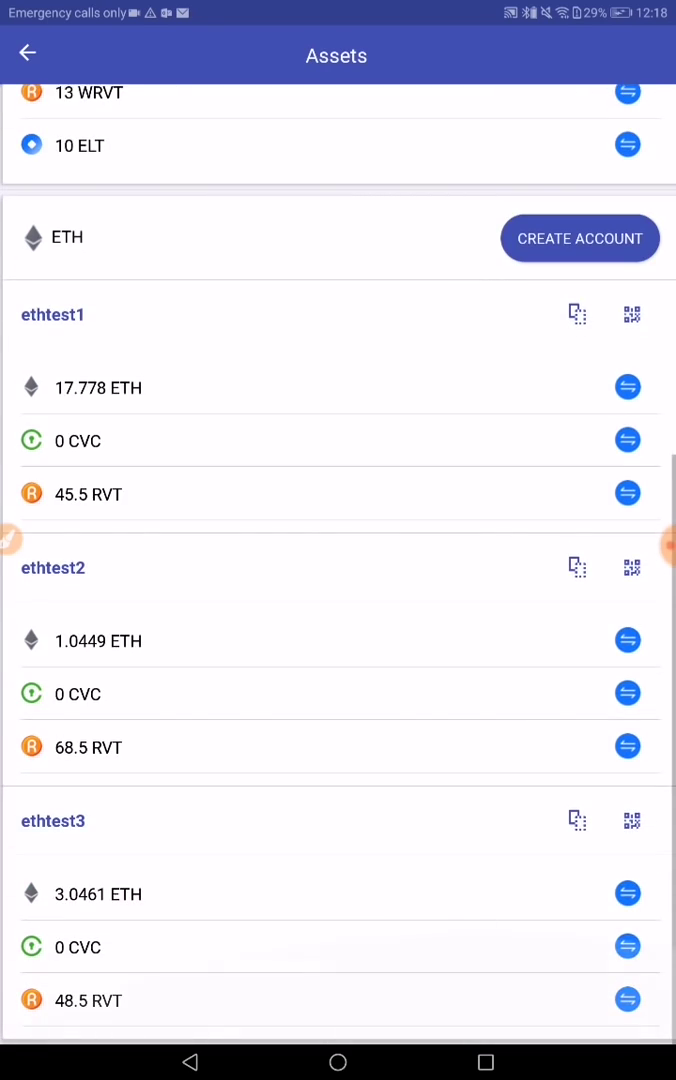
{"action": "scroll", "scroll_direction": "down", "scroll_amount": 3}
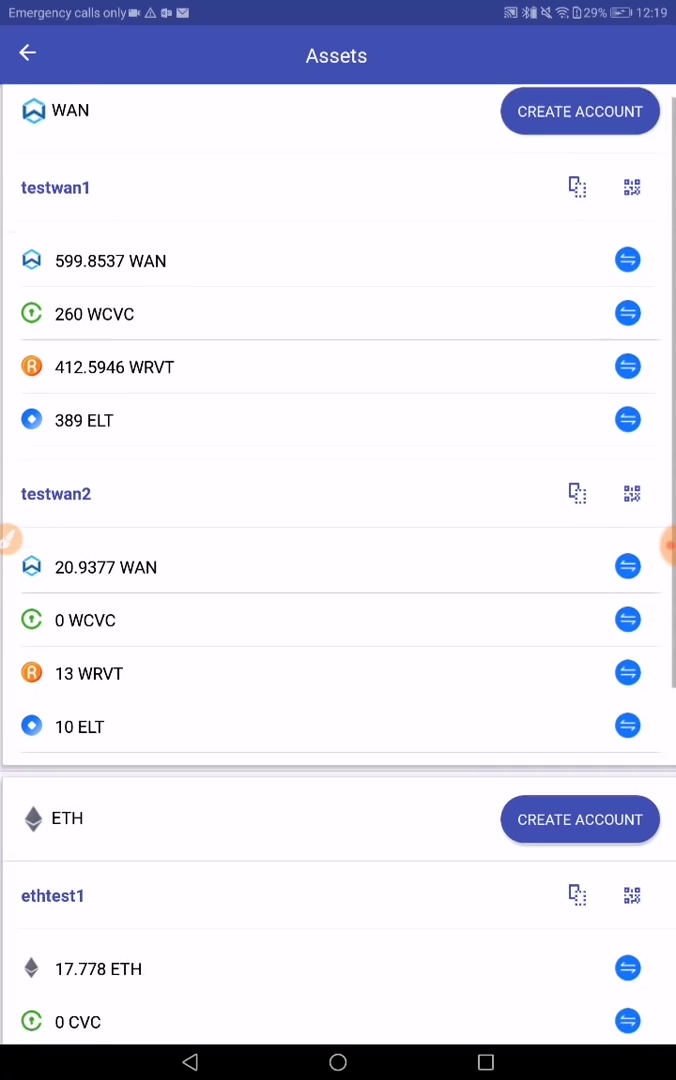
{"action": "scroll", "scroll_direction": "down", "scroll_amount": 3}
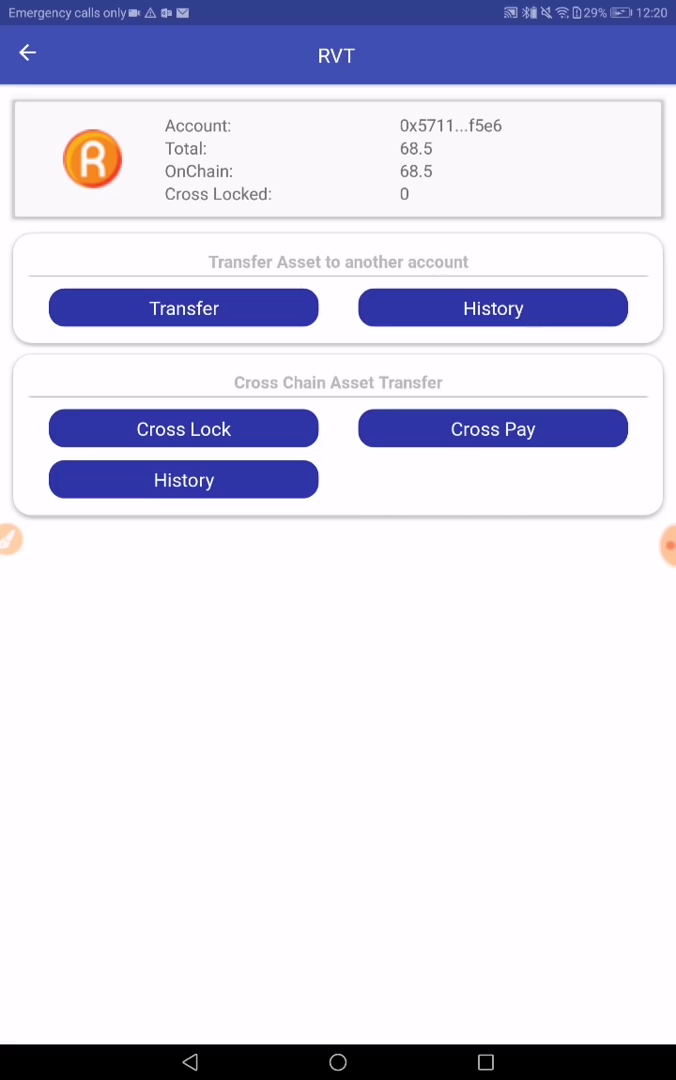
- Cross lock 10 RVT and view the conversion history showing the CrossLock of 10 as Success
{"action": "left_click", "coordinate": [184, 428]}
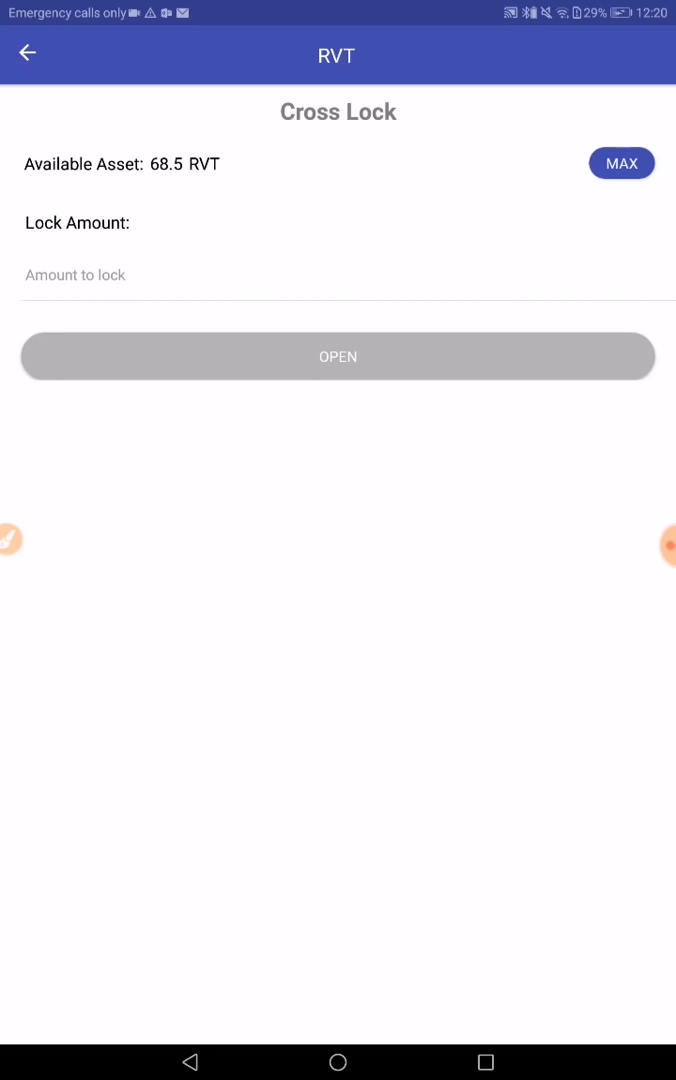
{"action": "left_click", "coordinate": [338, 276]}
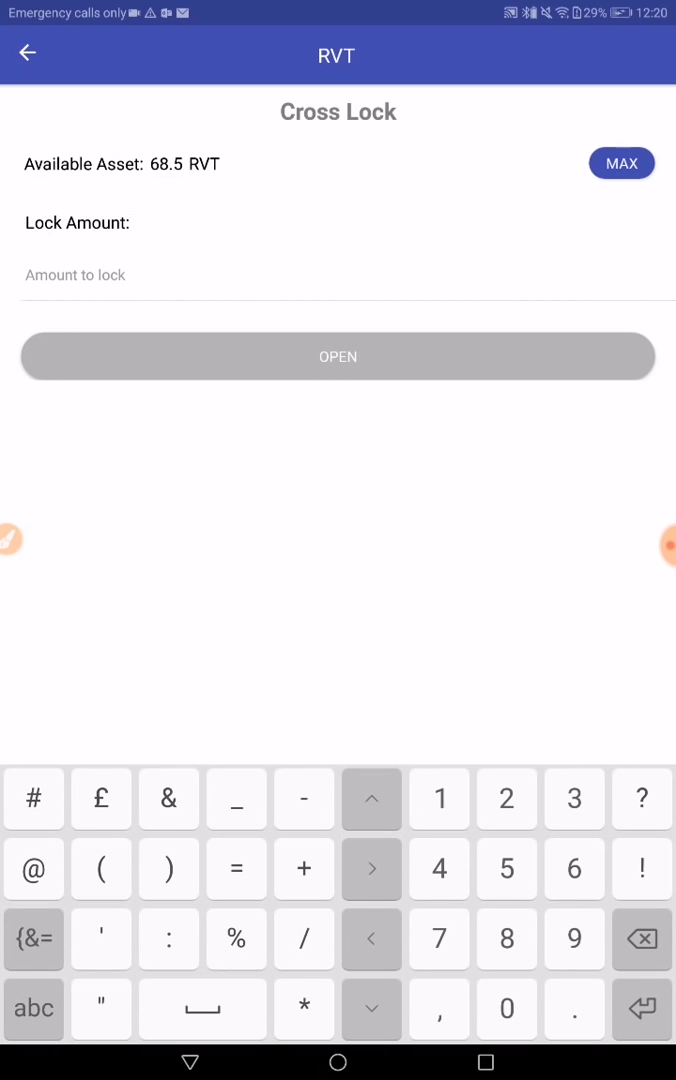
{"action": "type", "text": "10"}
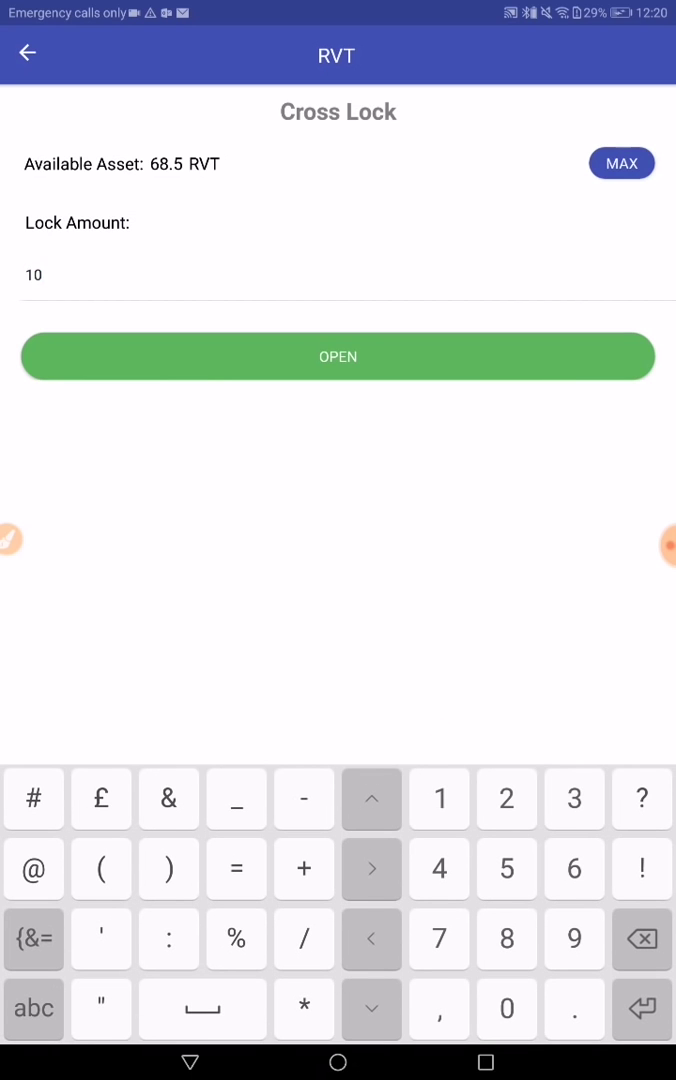
{"action": "left_click", "coordinate": [338, 356]}
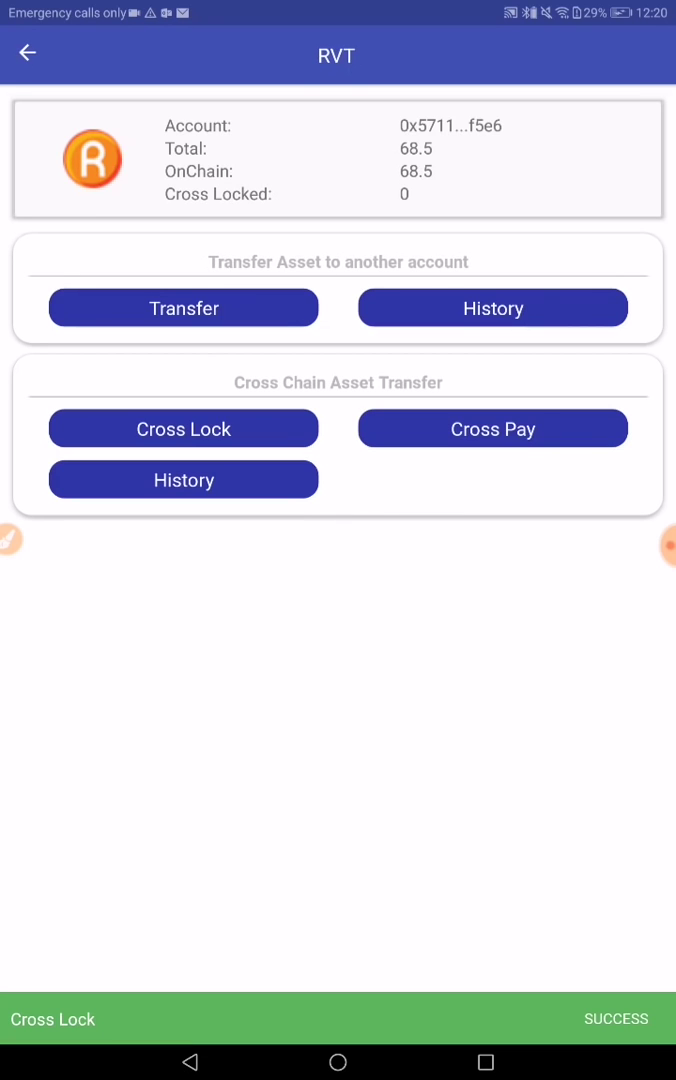
{"action": "left_click", "coordinate": [184, 480]}
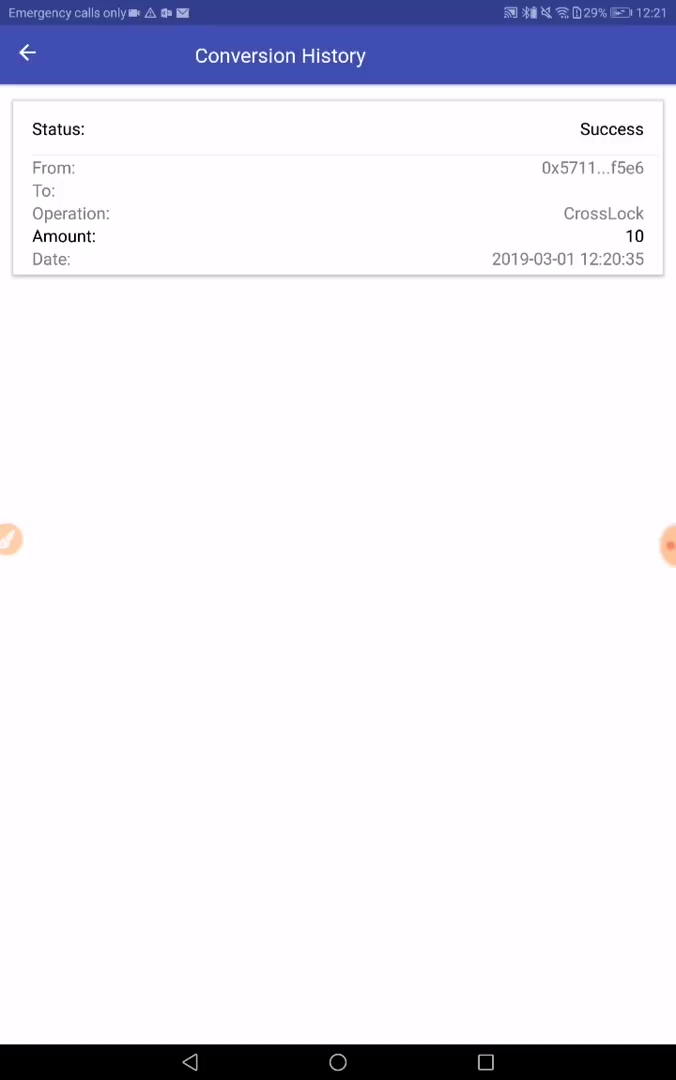
- Back out through the RVT page (58.5 on chain, 10 locked) to the Assets list
{"action": "left_click", "coordinate": [28, 52]}
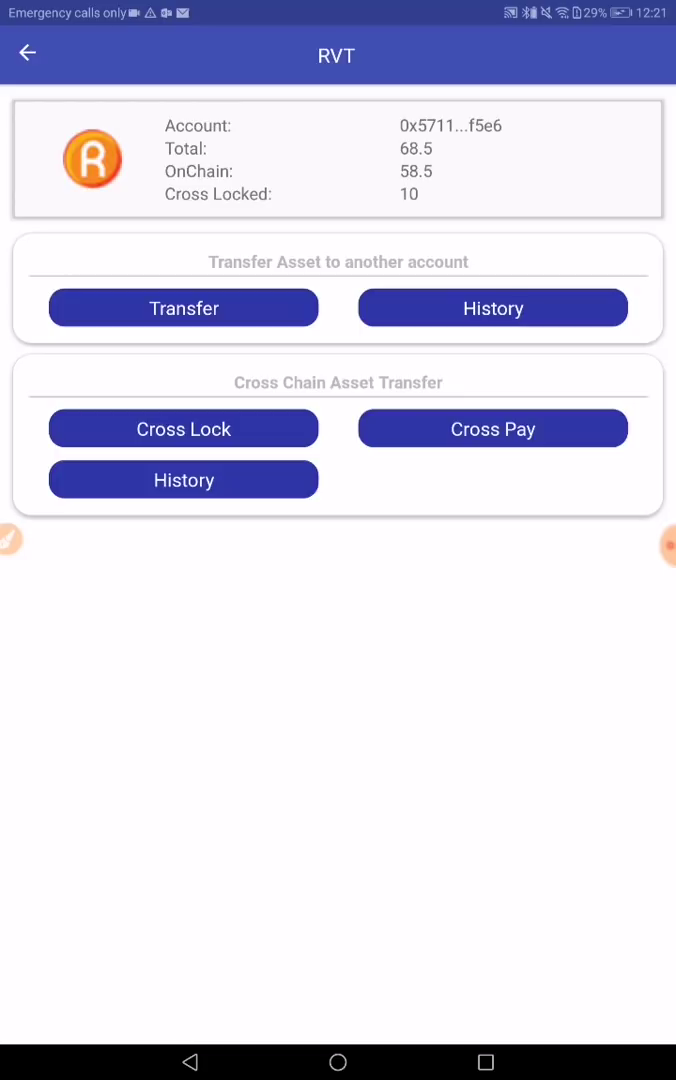
{"action": "left_click", "coordinate": [28, 54]}
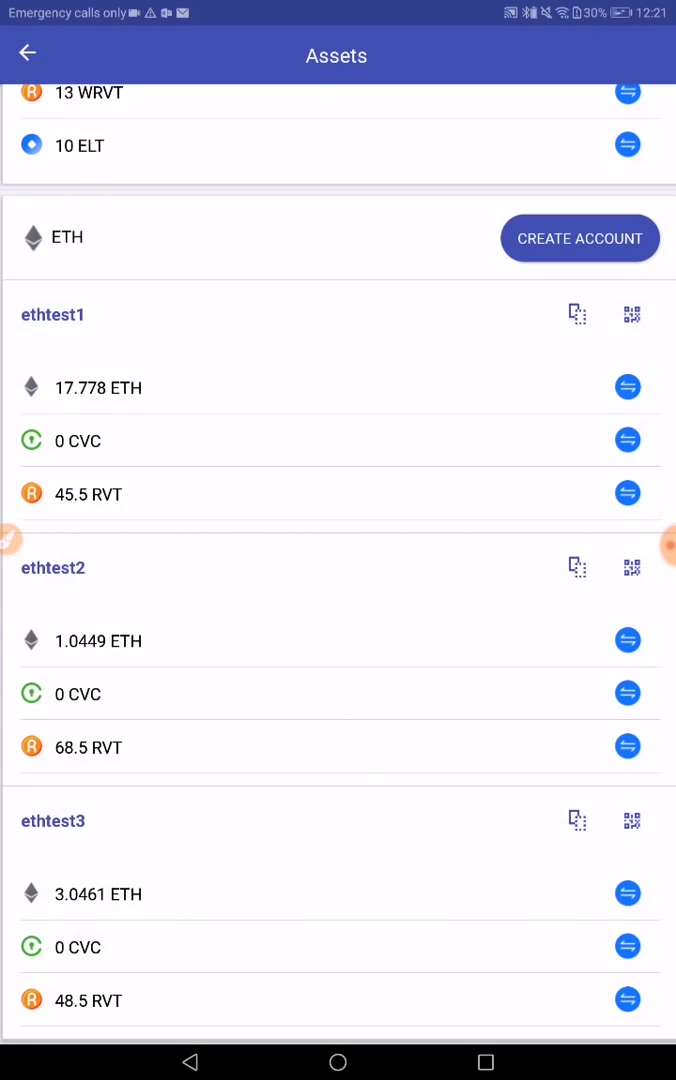
- Copy testwan2's account address and return to ethtest2's RVT entry
{"action": "scroll", "scroll_direction": "down", "scroll_amount": 3}
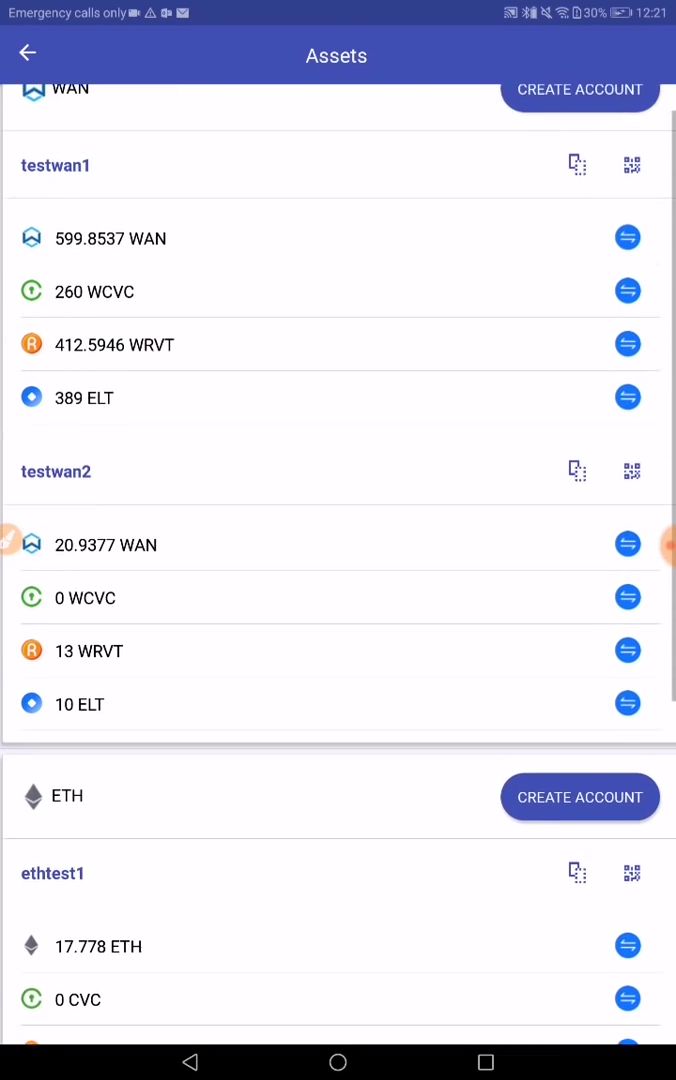
{"action": "scroll", "scroll_direction": "up", "scroll_amount": 3}
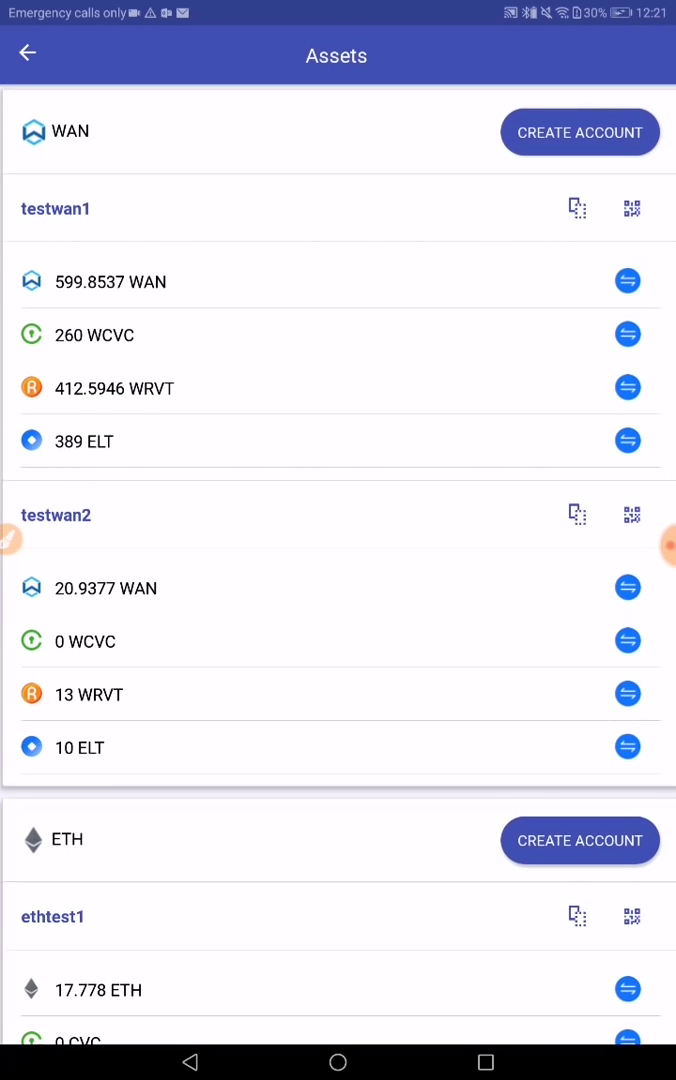
{"action": "left_click", "coordinate": [576, 208]}
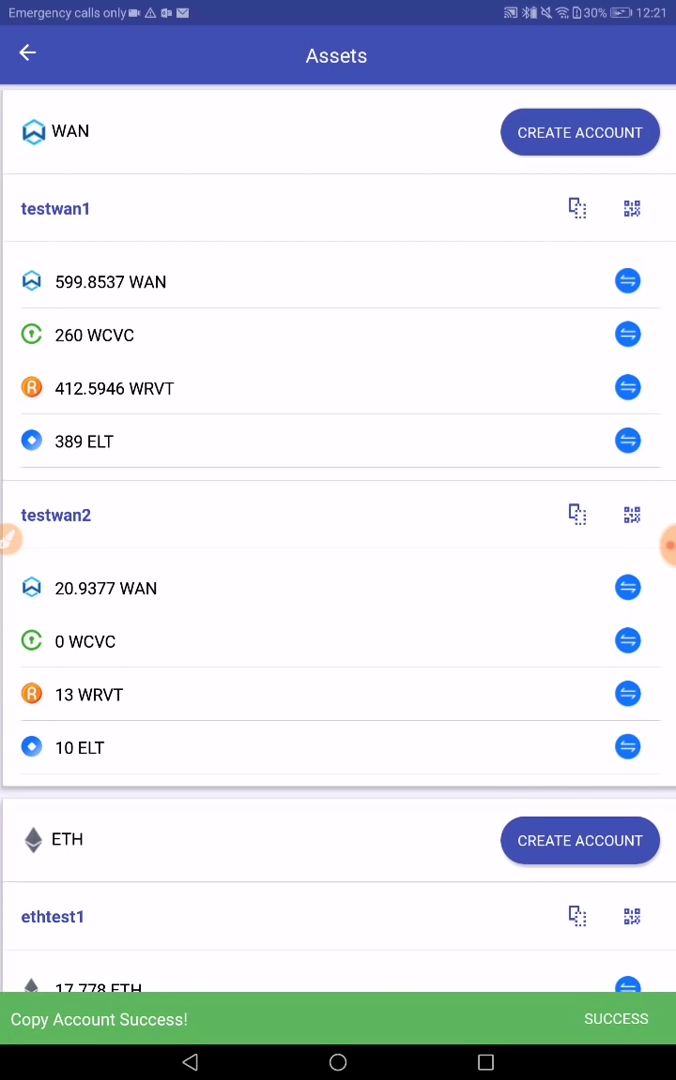
{"action": "scroll", "scroll_direction": "down", "scroll_amount": 3}
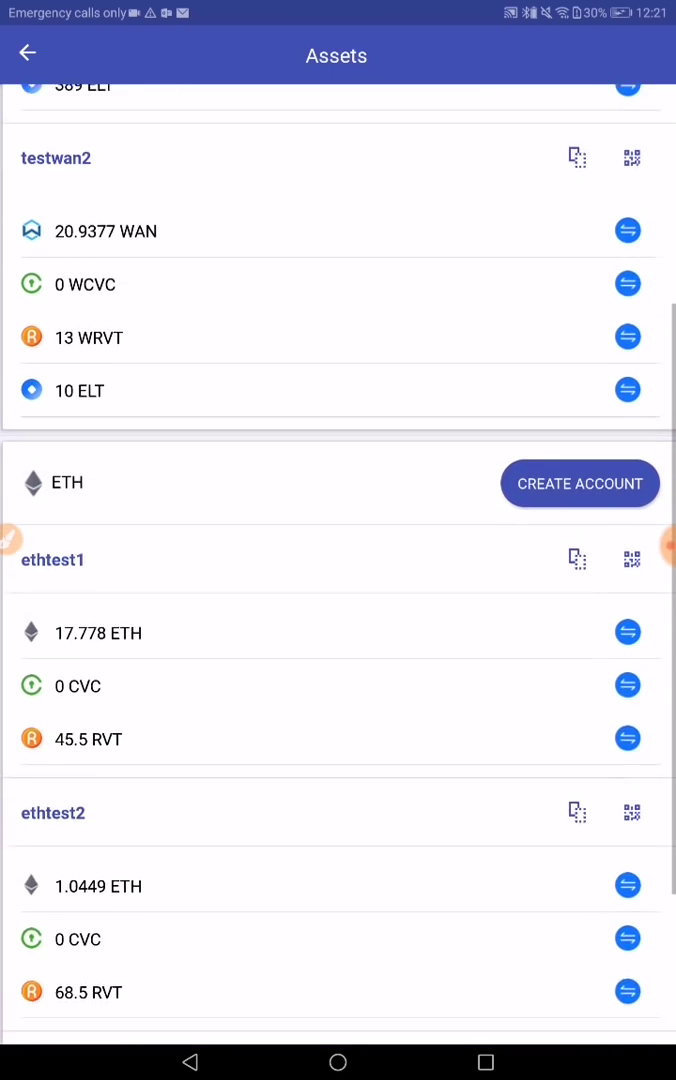
{"action": "scroll", "scroll_direction": "down", "scroll_amount": 3}
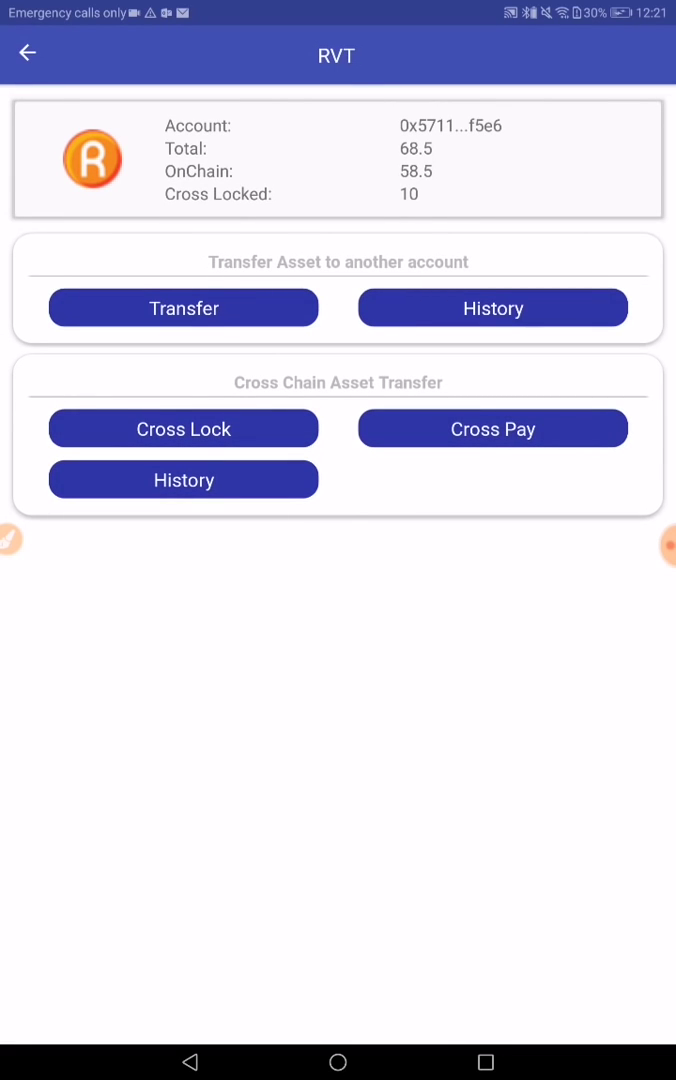
- Cross pay 10 RVT to the copied address with testwan2 as gas payer, reporting success
{"action": "left_click", "coordinate": [492, 428]}
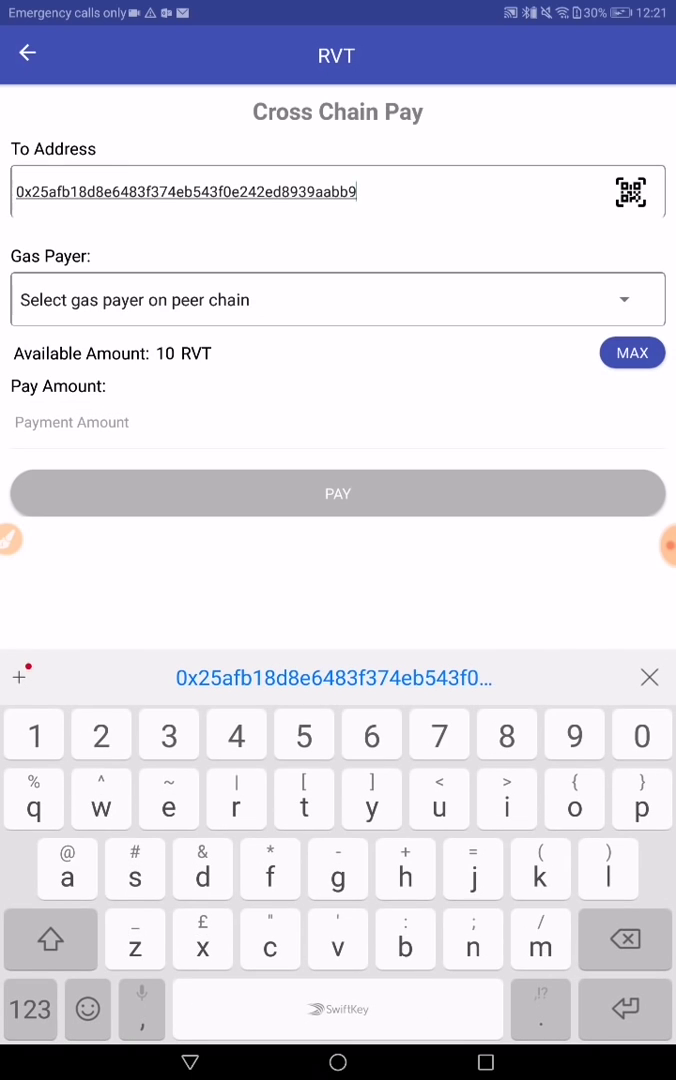
{"action": "left_click", "coordinate": [338, 300]}
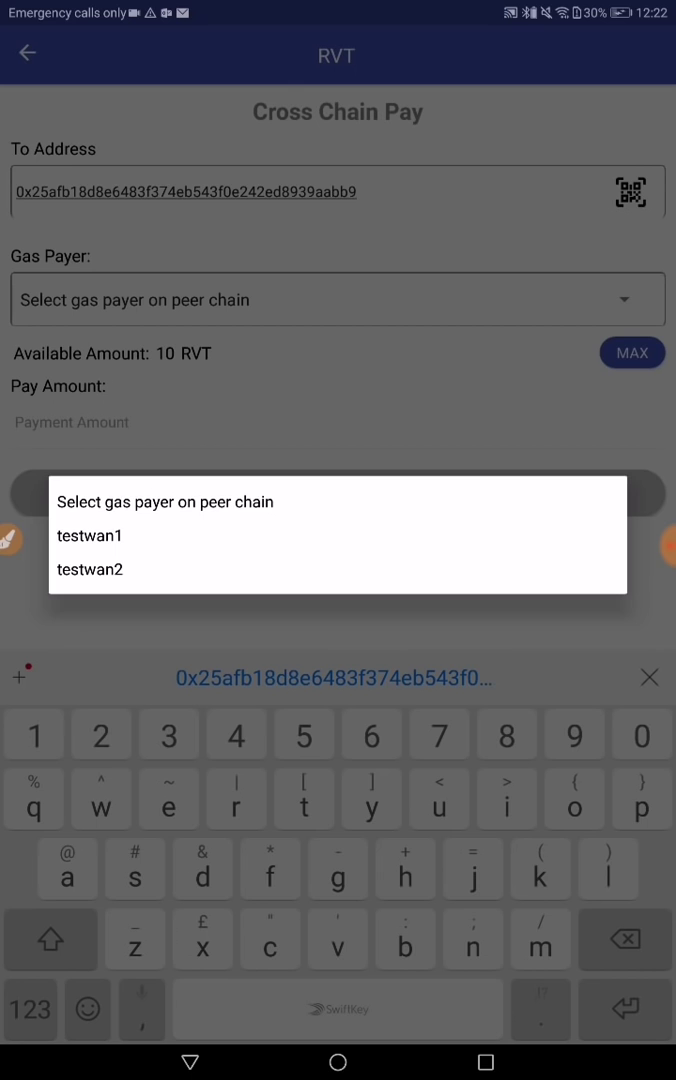
{"action": "left_click", "coordinate": [90, 568]}
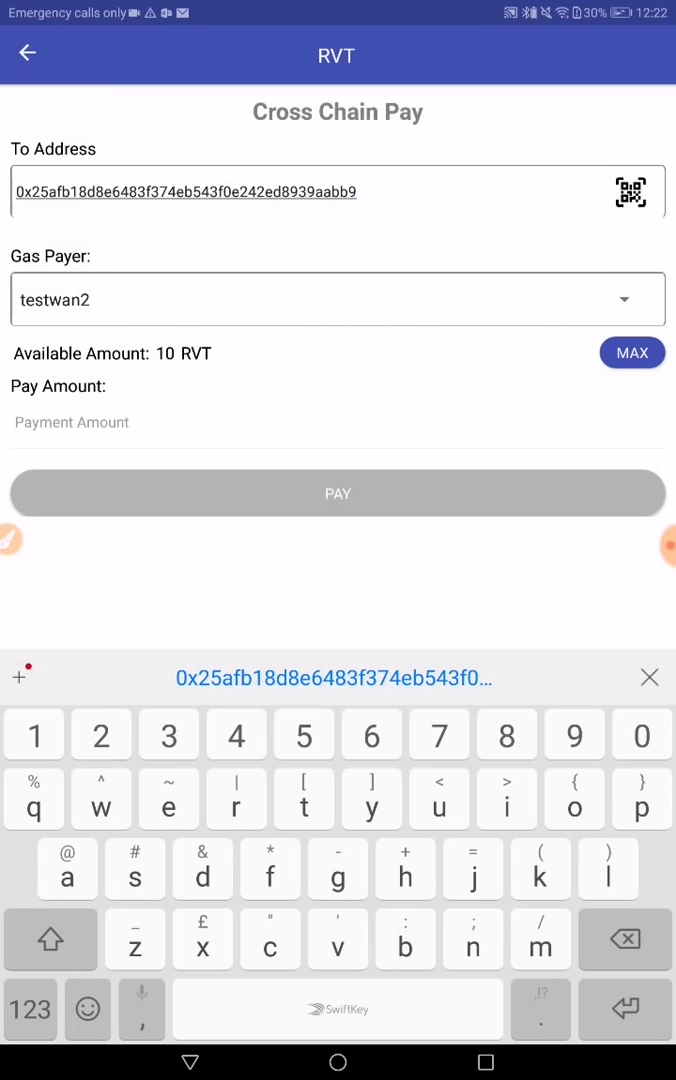
{"action": "left_click", "coordinate": [28, 1008]}
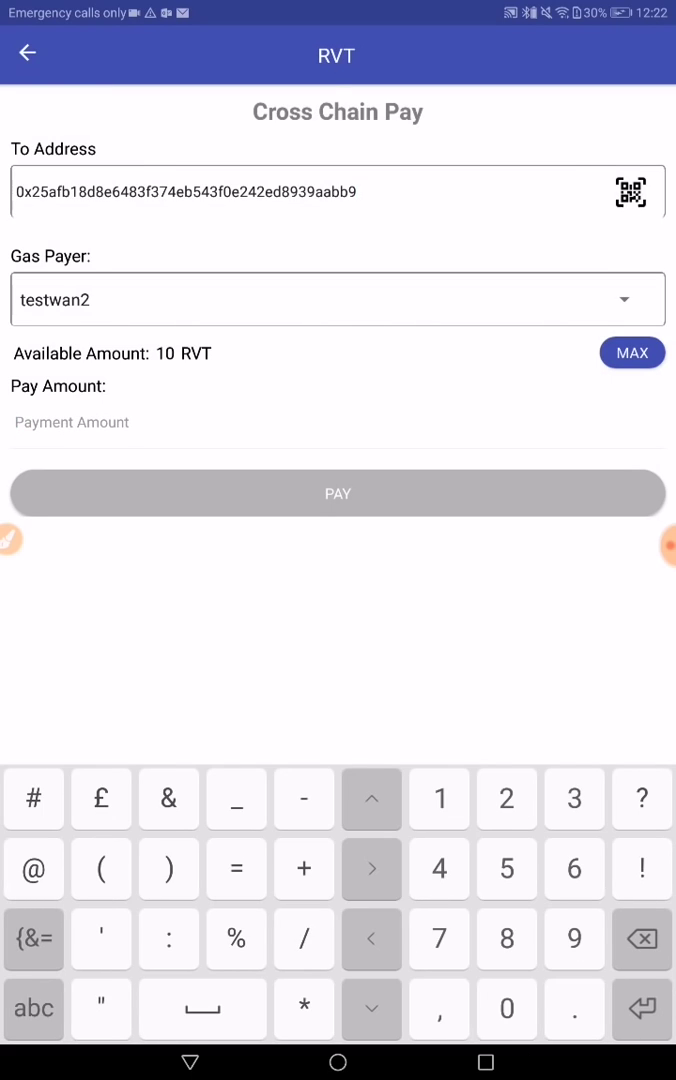
{"action": "left_click", "coordinate": [632, 352]}
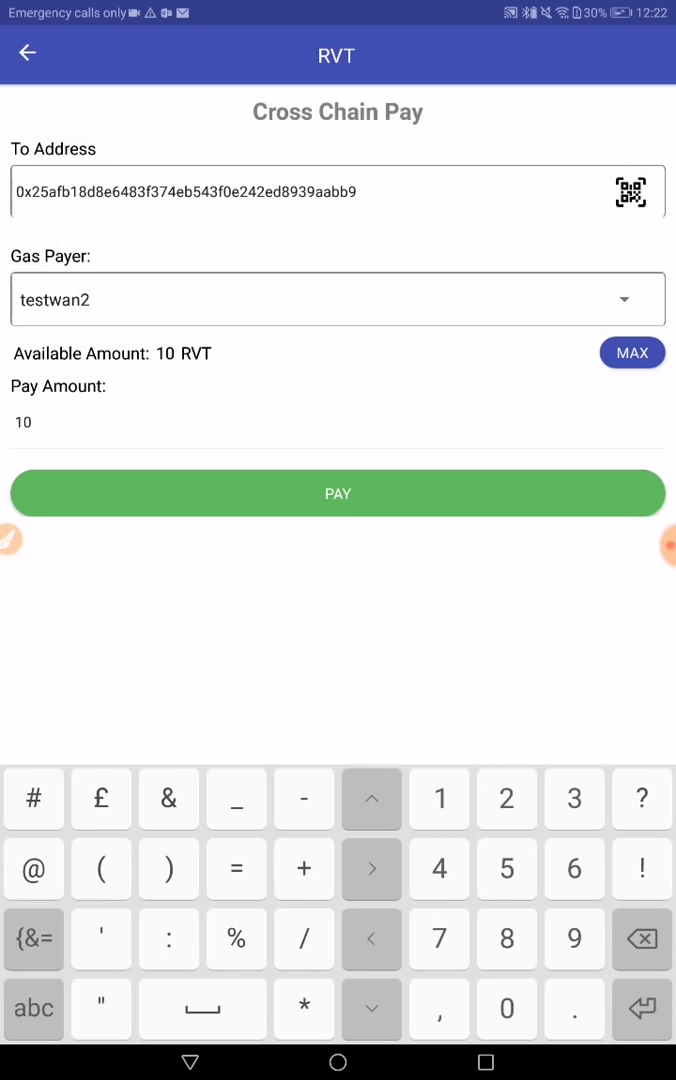
{"action": "left_click", "coordinate": [338, 492]}
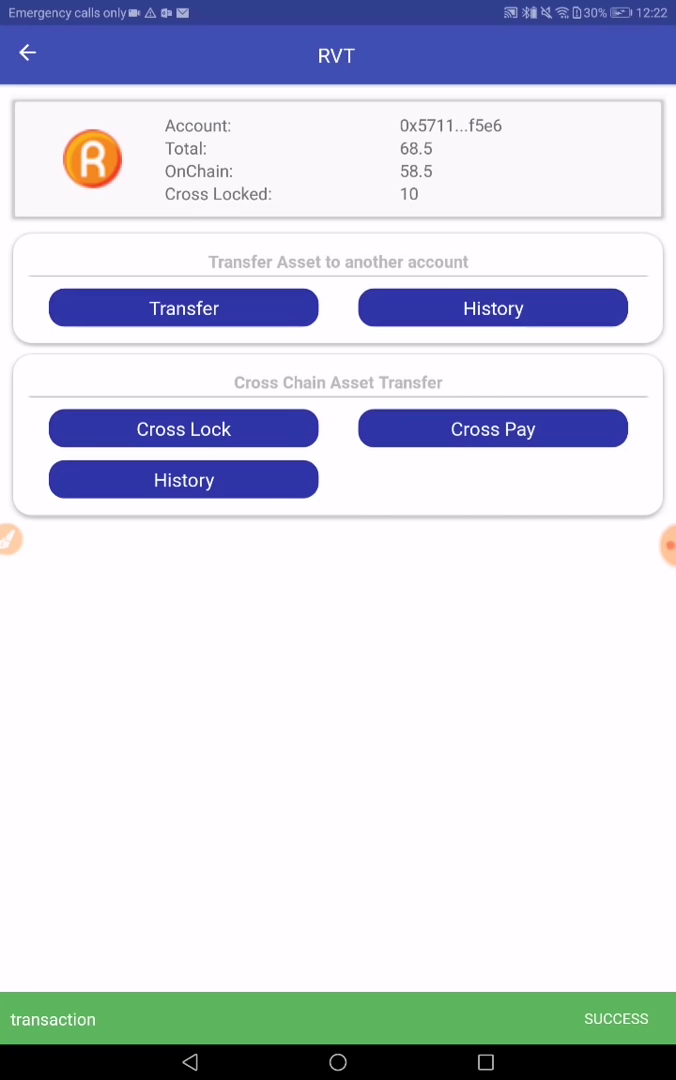
- Review testwan2's WRVT history listing successful CrossPay and CrossLock, then return to Assets
{"action": "left_click", "coordinate": [26, 54]}
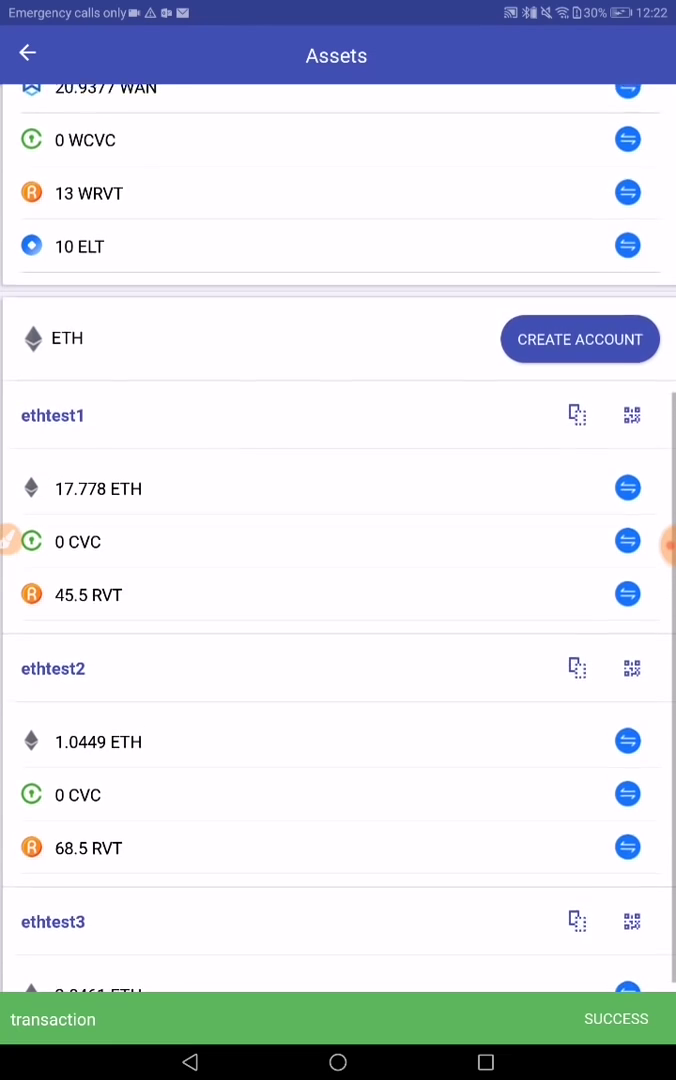
{"action": "scroll", "scroll_direction": "up", "scroll_amount": 3}
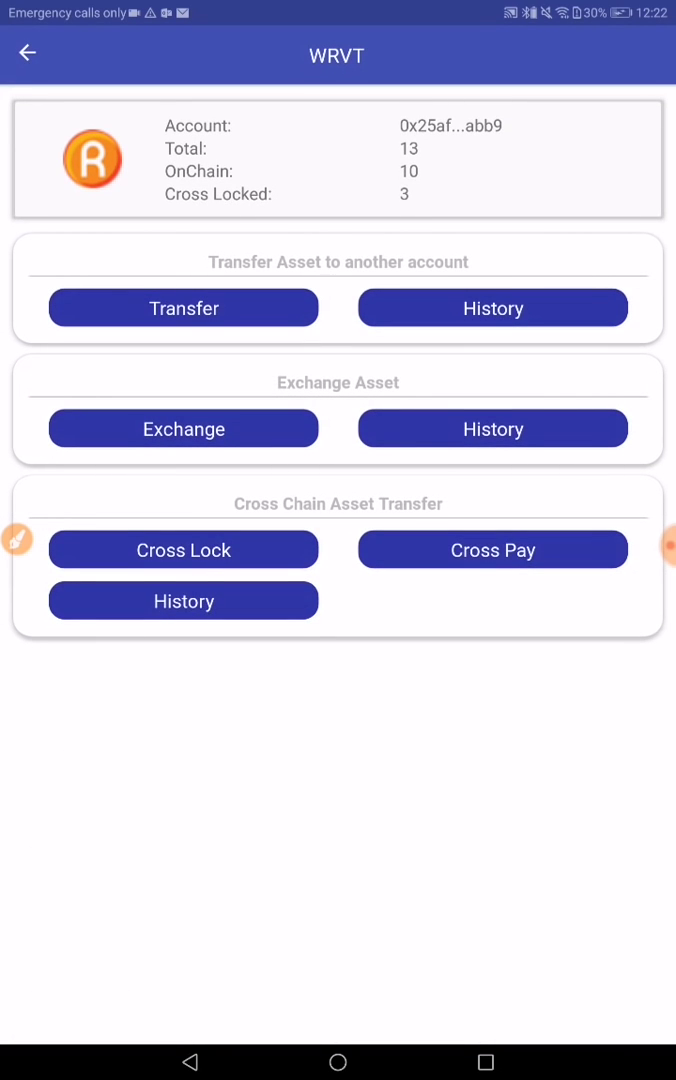
{"action": "left_click", "coordinate": [184, 600]}
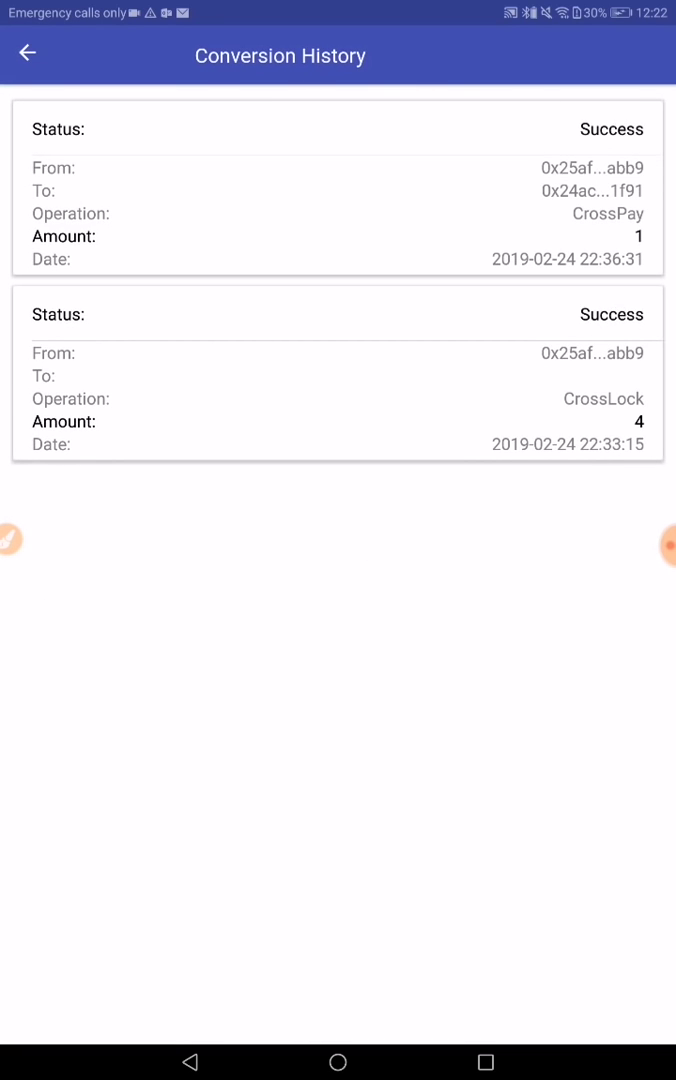
{"action": "left_click", "coordinate": [26, 52]}
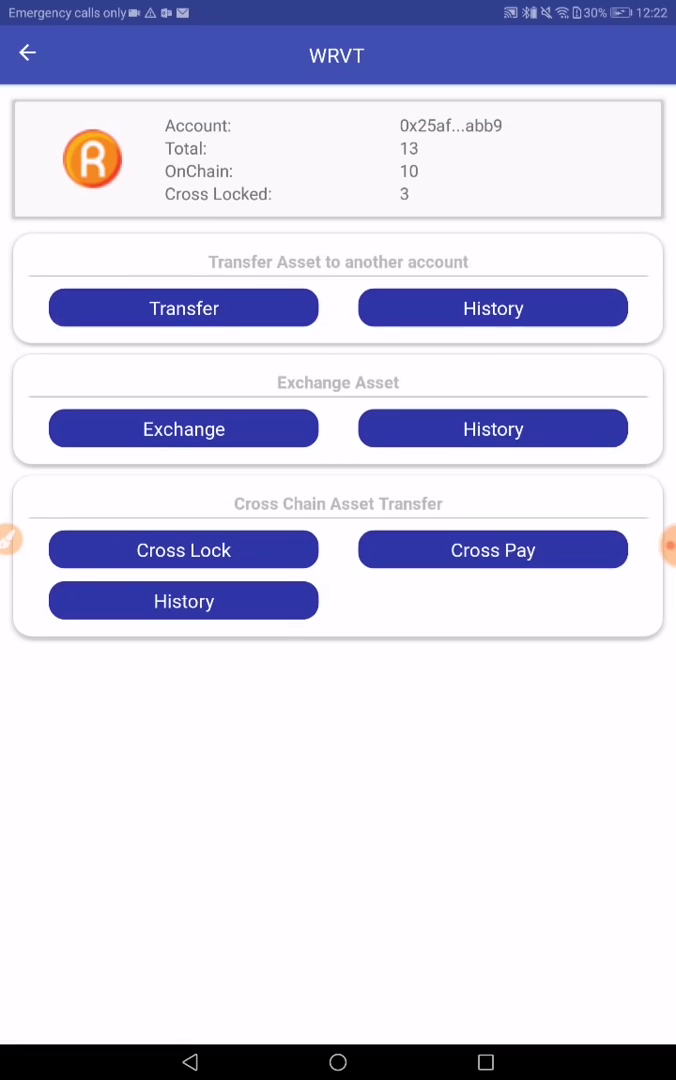
{"action": "left_click", "coordinate": [28, 56]}
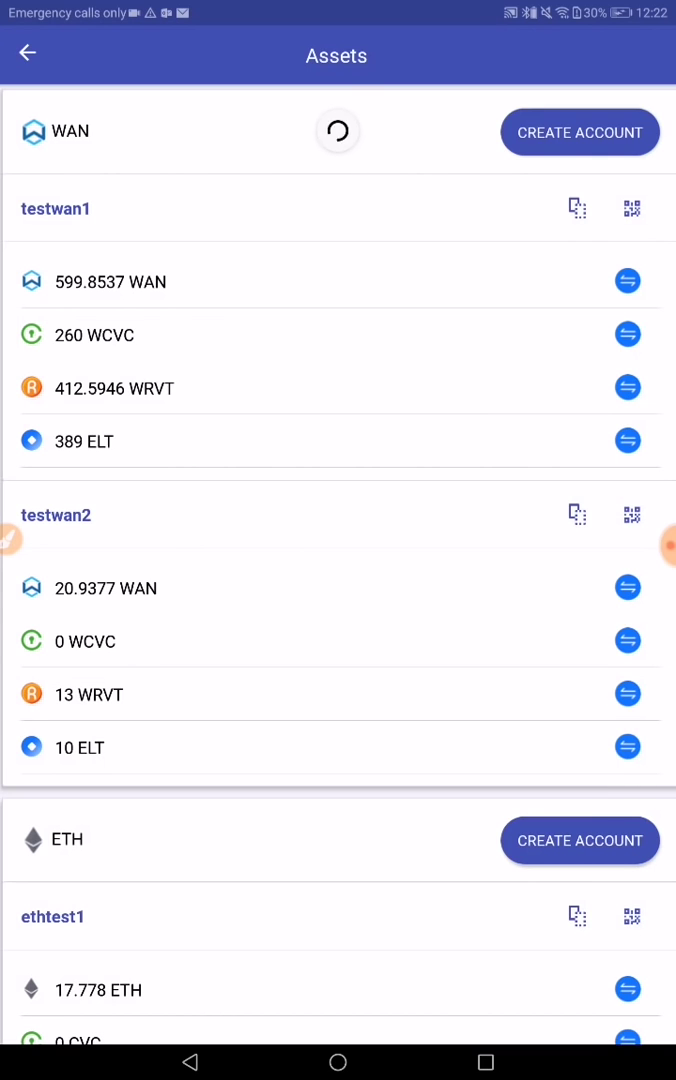